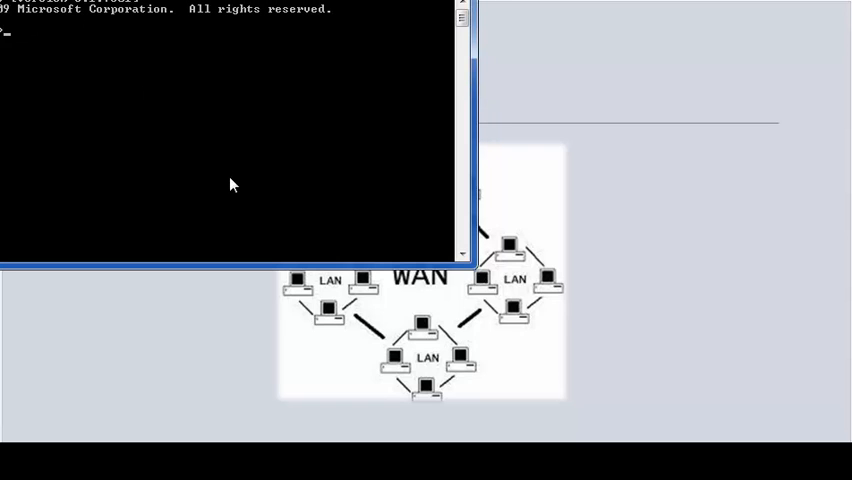
Run ipconfig /all to list the machine's IP and MAC address details.
{"action": "type", "text": "ipconfig"}
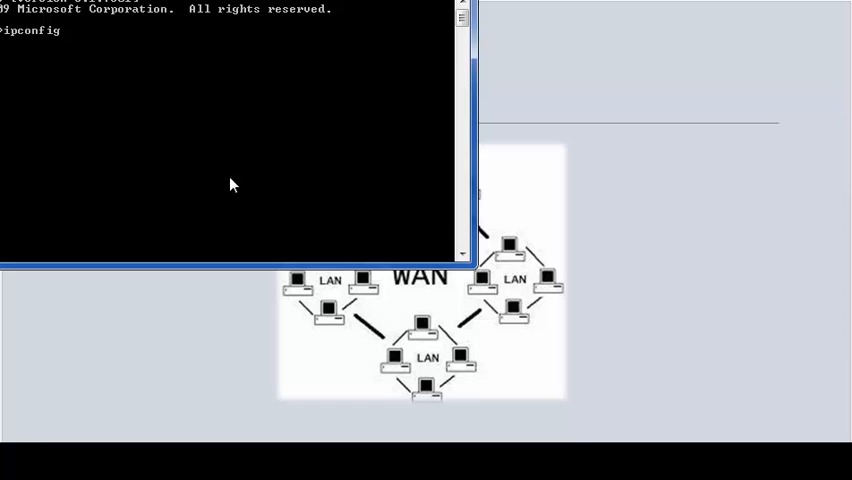
{"action": "type", "text": "/a"}
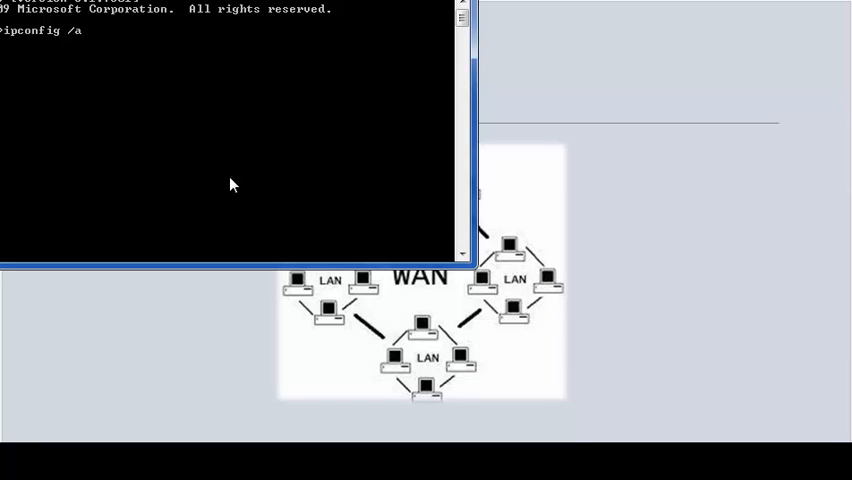
{"action": "type", "text": "ll"}
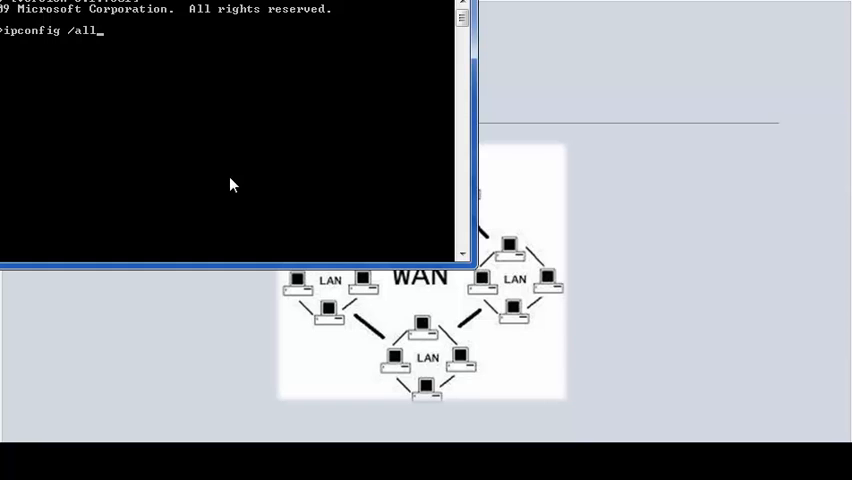
{"action": "key", "text": "Return"}
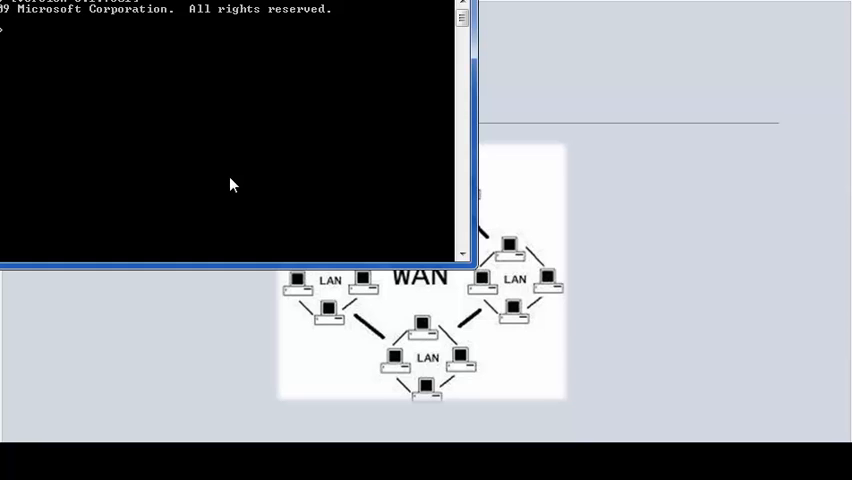
{"action": "key", "text": "Return"}
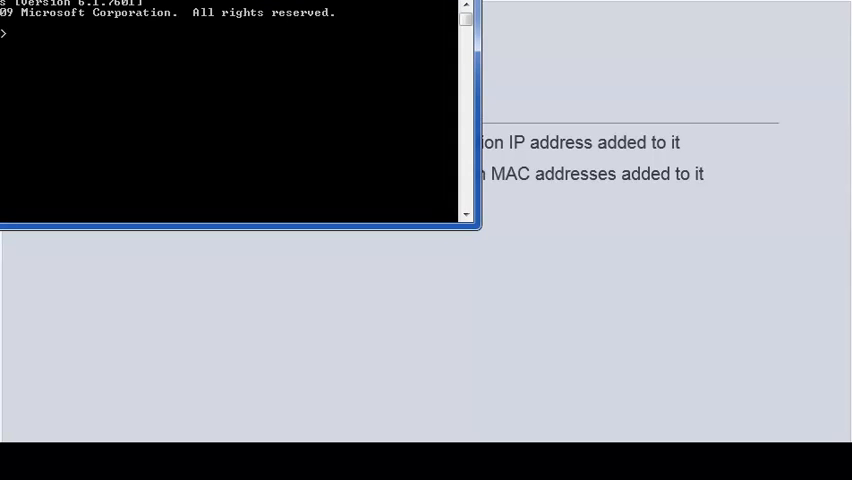
Enter apr -a at the prompt without running it.
{"action": "type", "text": "apr"}
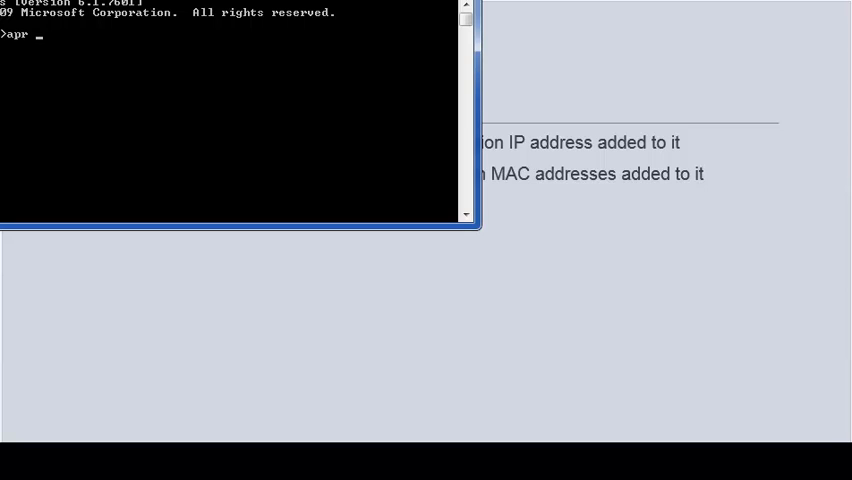
{"action": "type", "text": "-a"}
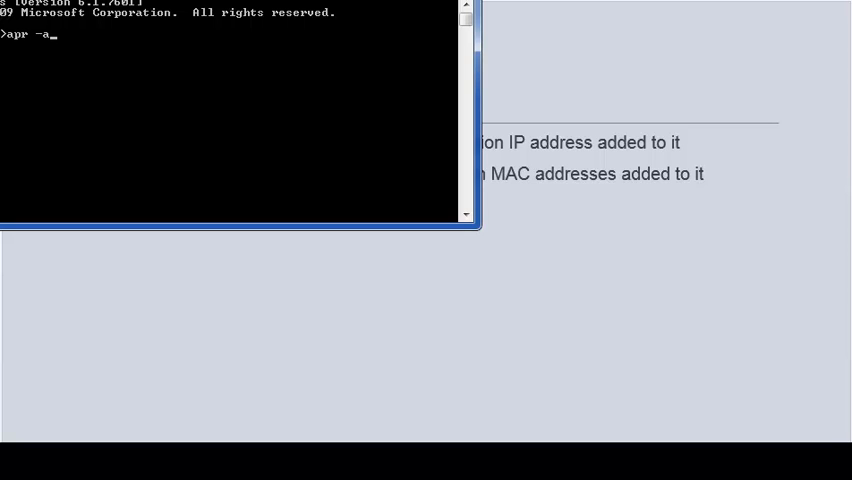